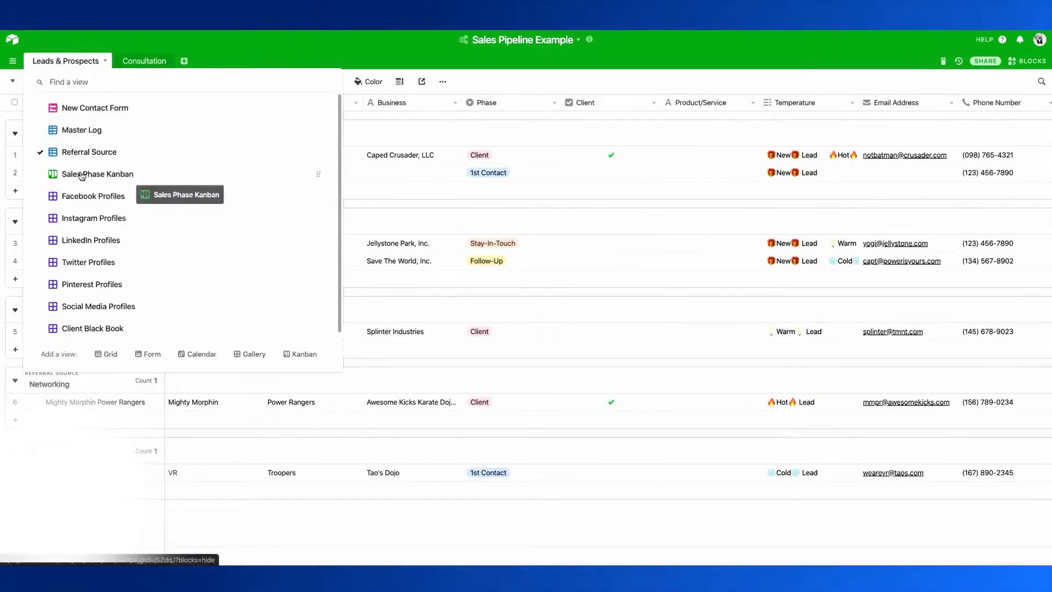
Step: Switch the Sales Pipeline base to its Sales Phase Kanban view
{"action": "left_click", "coordinate": [97, 174]}
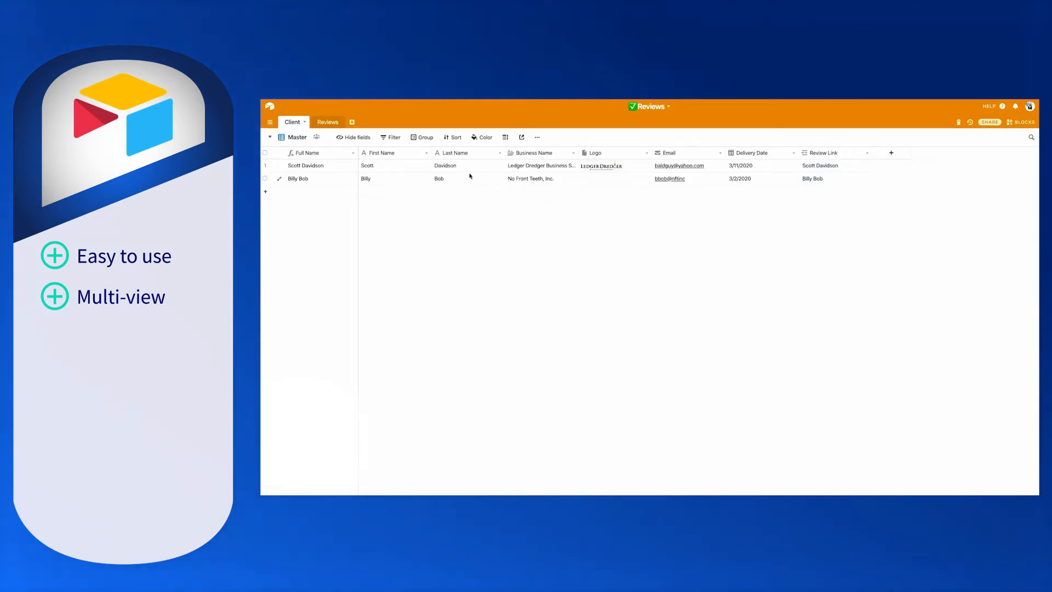
Step: Show the Reviews table, then the Content Calendar 2 base's Blog view
{"action": "left_click", "coordinate": [327, 121]}
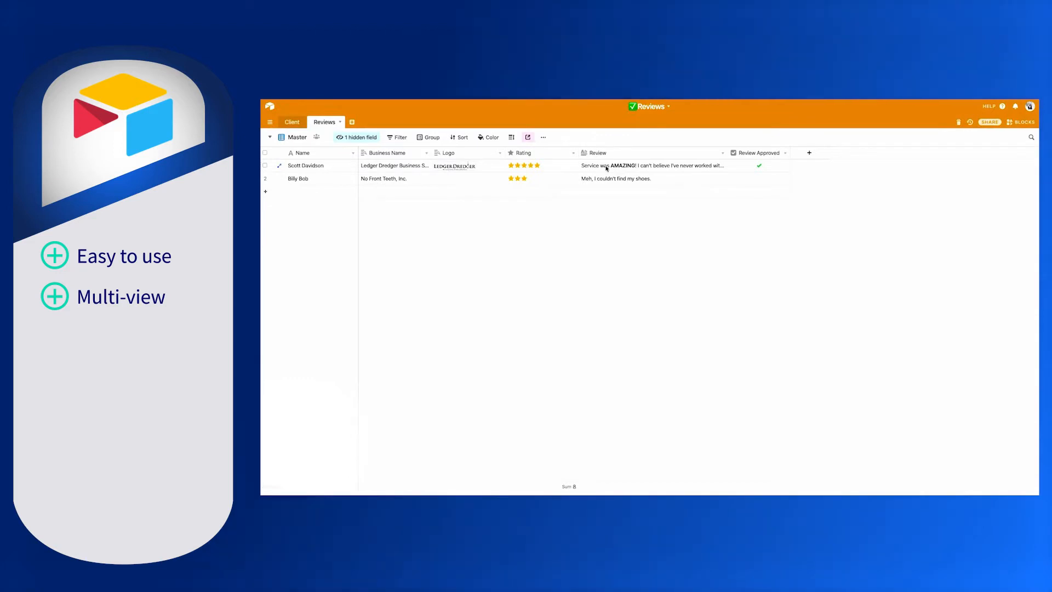
{"action": "mouse_move", "coordinate": [636, 174]}
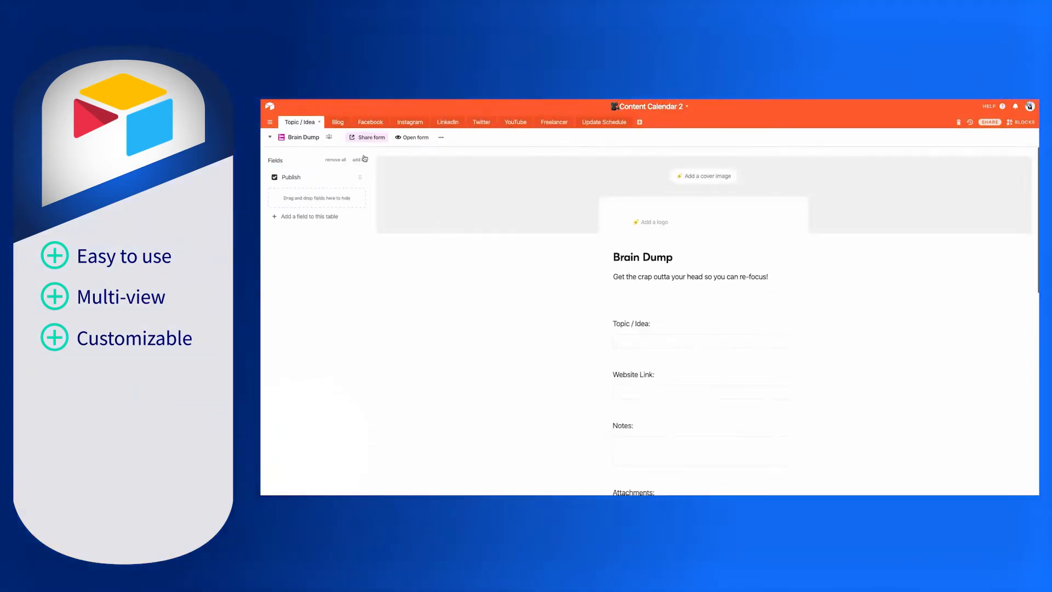
{"action": "left_click", "coordinate": [269, 137]}
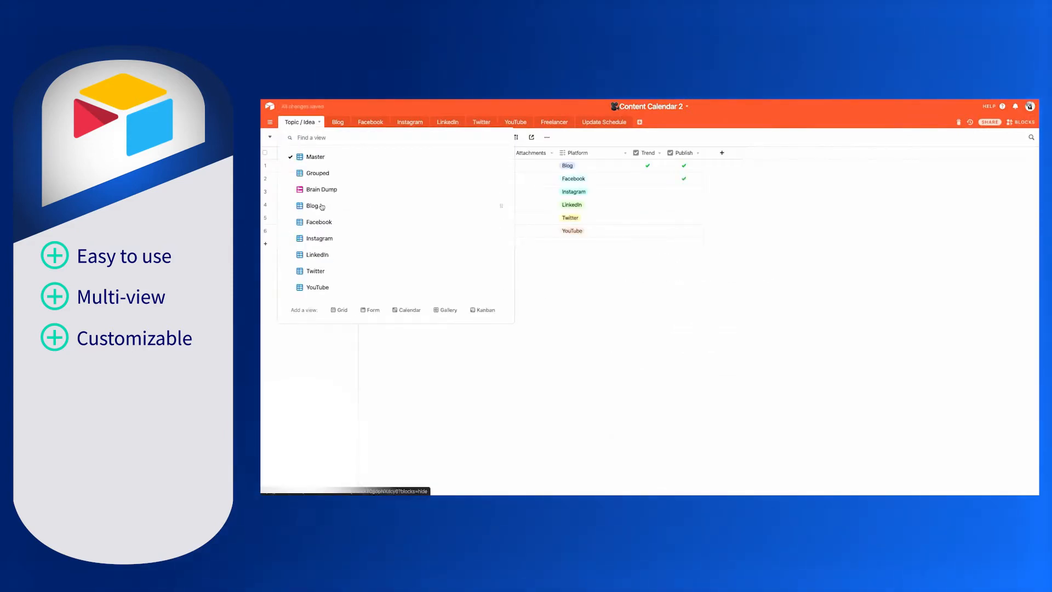
{"action": "left_click", "coordinate": [338, 122]}
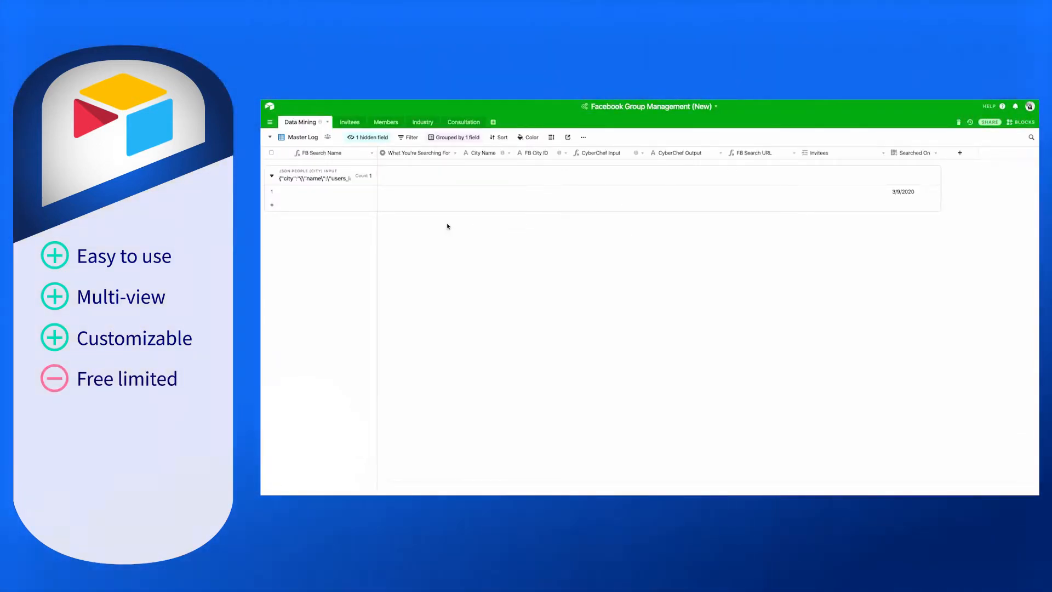
Step: Show the Members table, then Daily Goals 2020 on its January table
{"action": "left_click", "coordinate": [381, 121]}
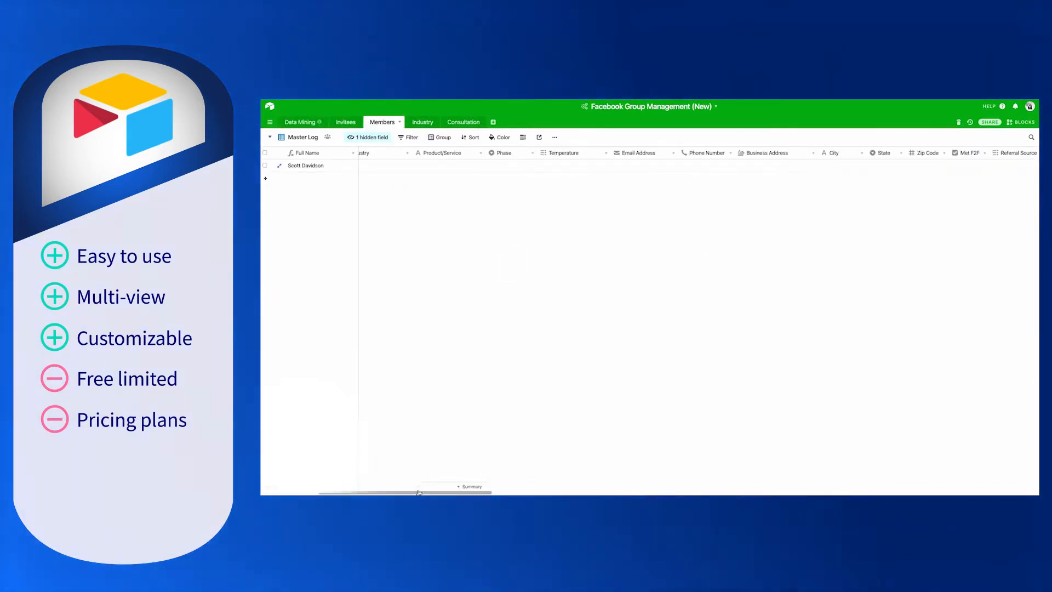
{"action": "left_click", "coordinate": [460, 121]}
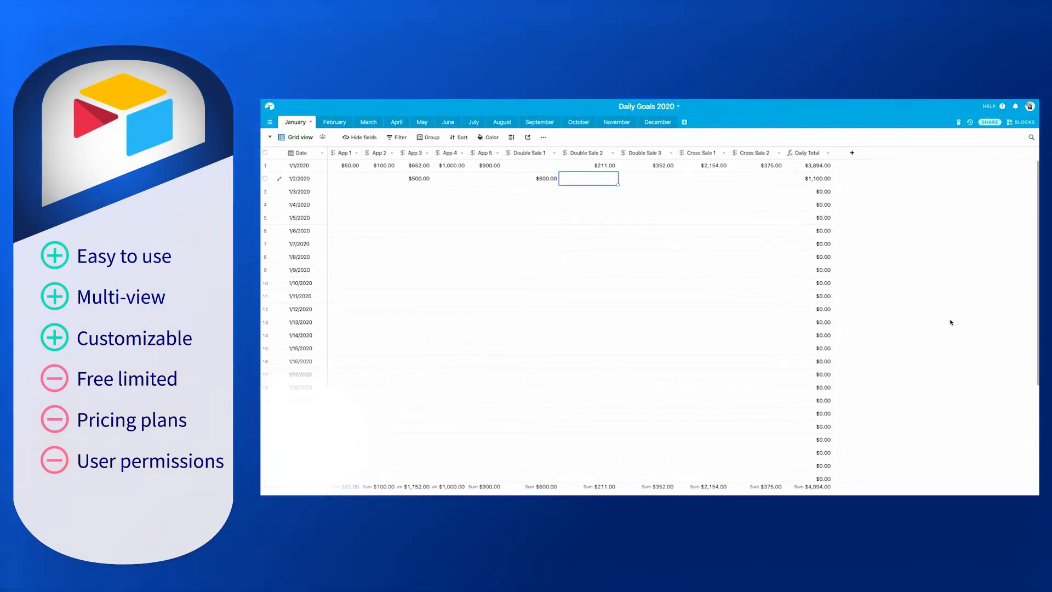
{"action": "left_click", "coordinate": [379, 191]}
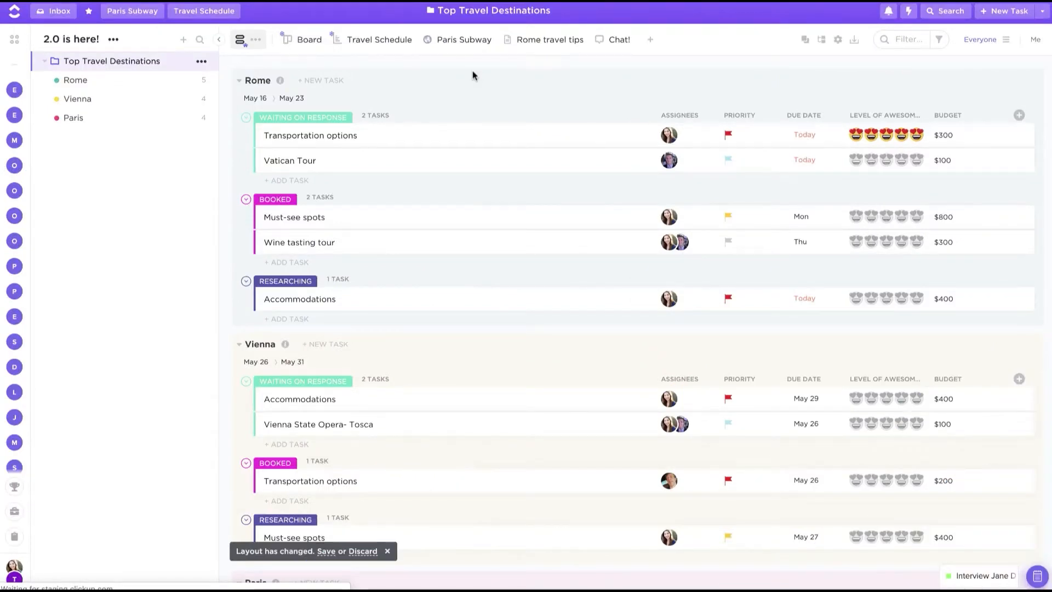
{"action": "mouse_move", "coordinate": [249, 74]}
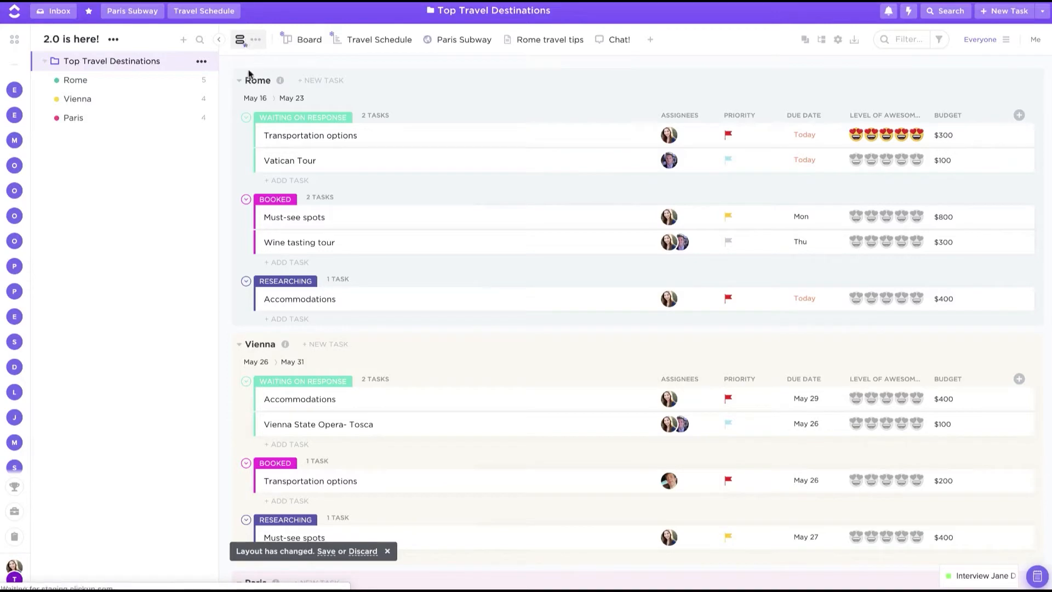
{"action": "mouse_move", "coordinate": [408, 60]}
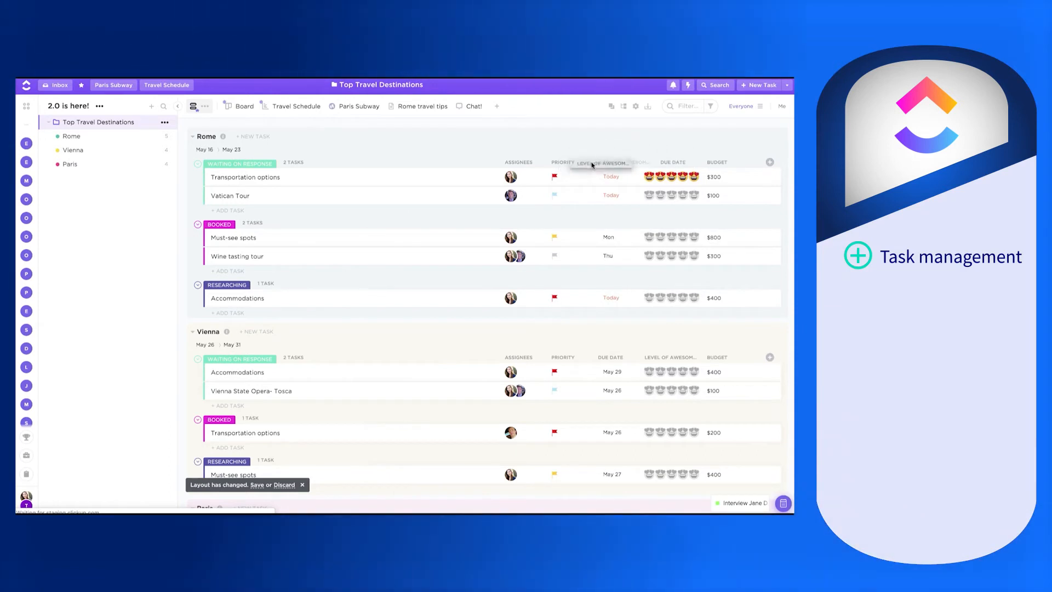
Step: Switch Top Travel Destinations to its Travel Schedule view
{"action": "left_click", "coordinate": [234, 106]}
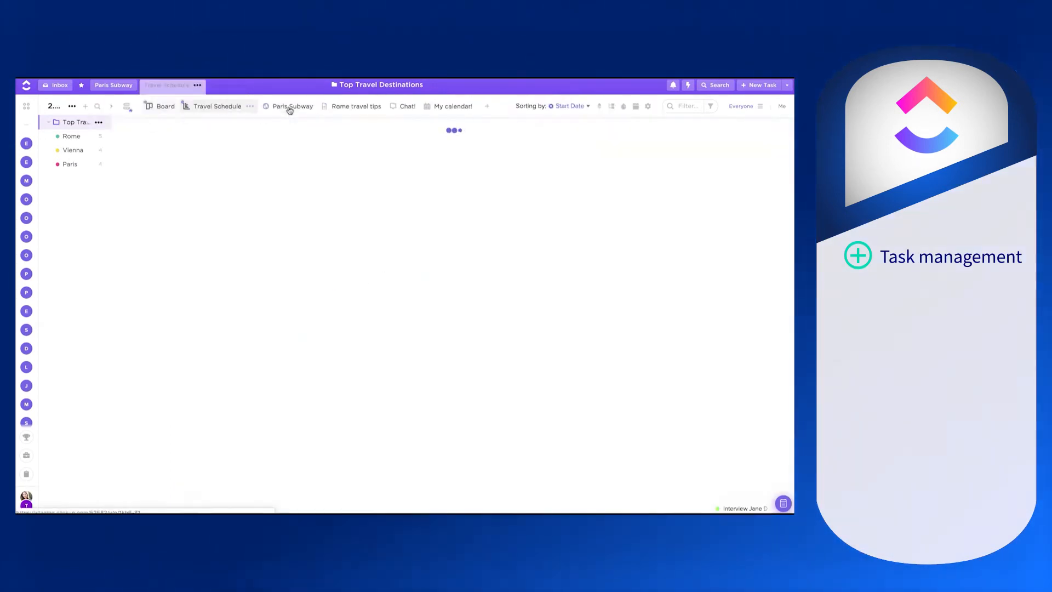
Step: Show My calendar!, Chat!, Rome travel tips and Paris Subway views, then return to the list's view options
{"action": "left_click", "coordinate": [217, 107]}
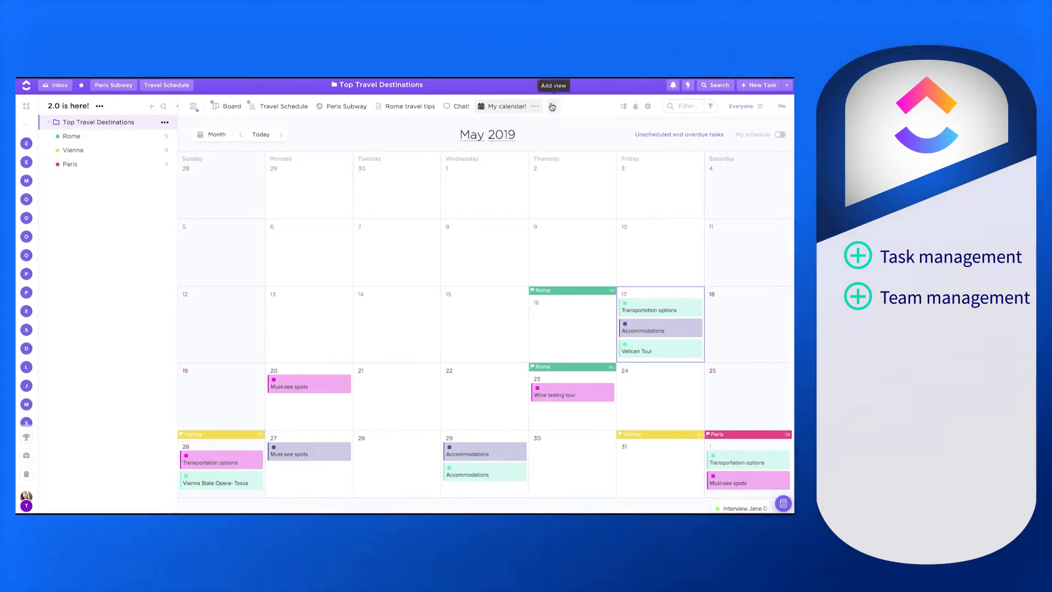
{"action": "left_click", "coordinate": [460, 106]}
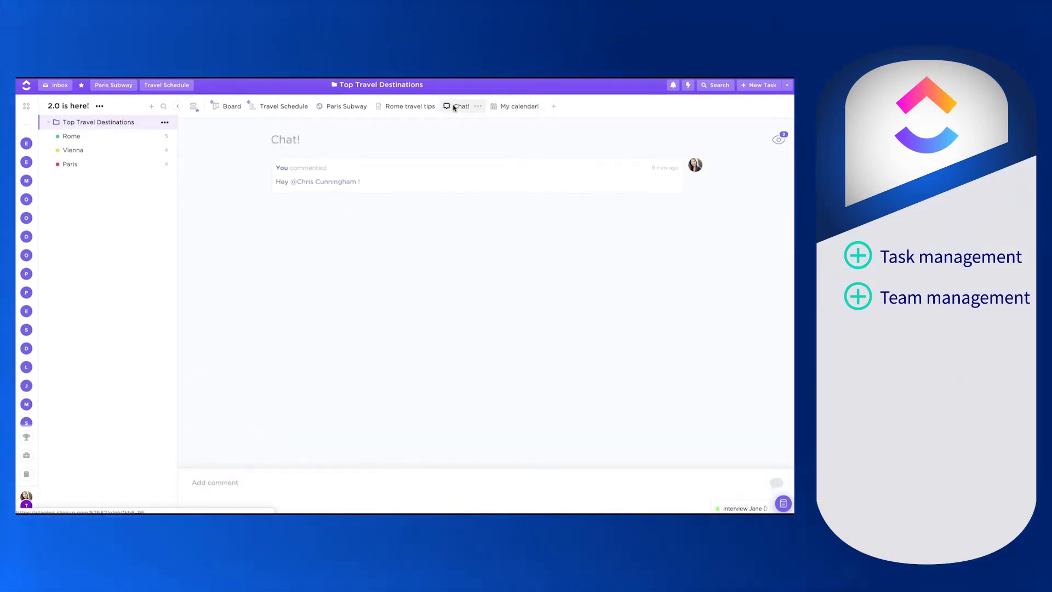
{"action": "left_click", "coordinate": [410, 106]}
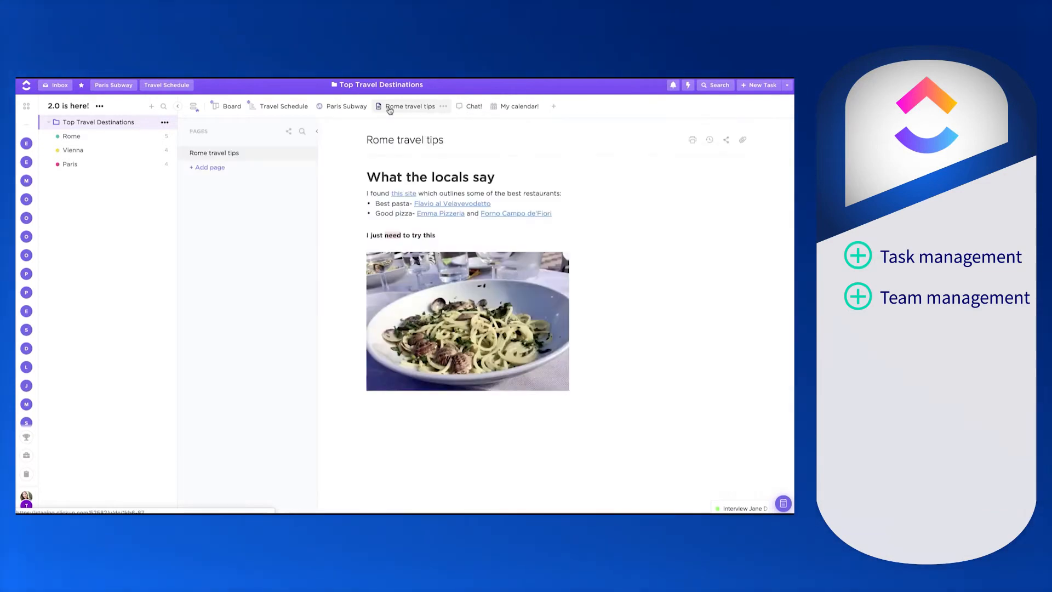
{"action": "left_click", "coordinate": [346, 106]}
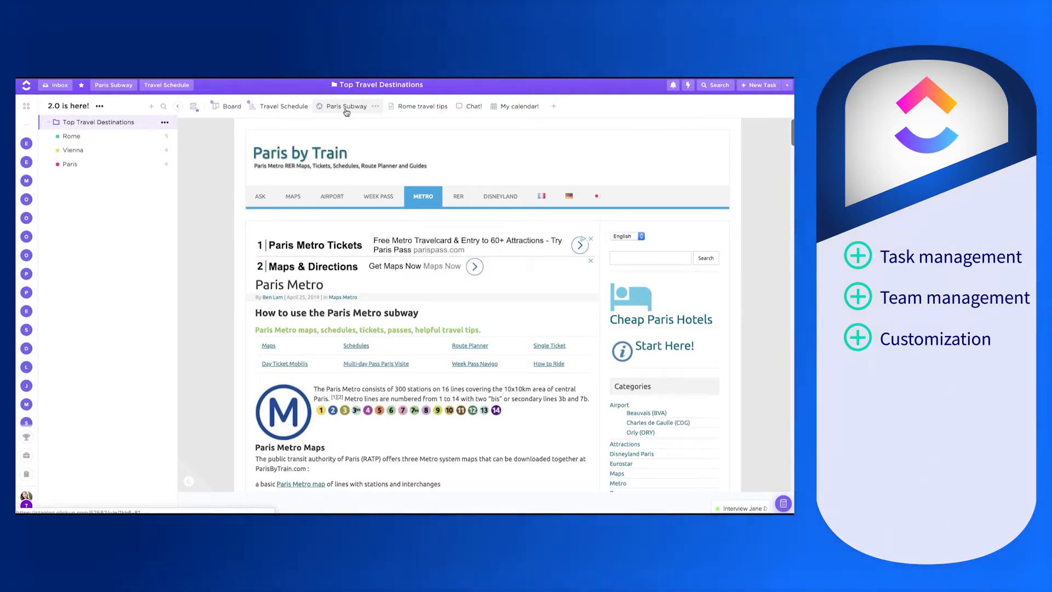
{"action": "left_click", "coordinate": [206, 107]}
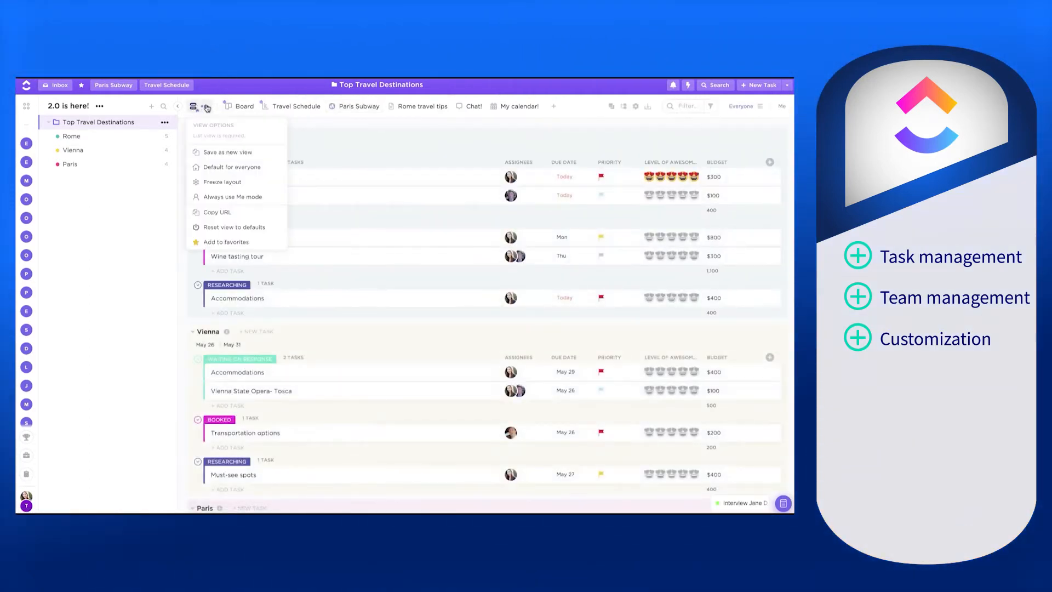
{"action": "left_click", "coordinate": [272, 166]}
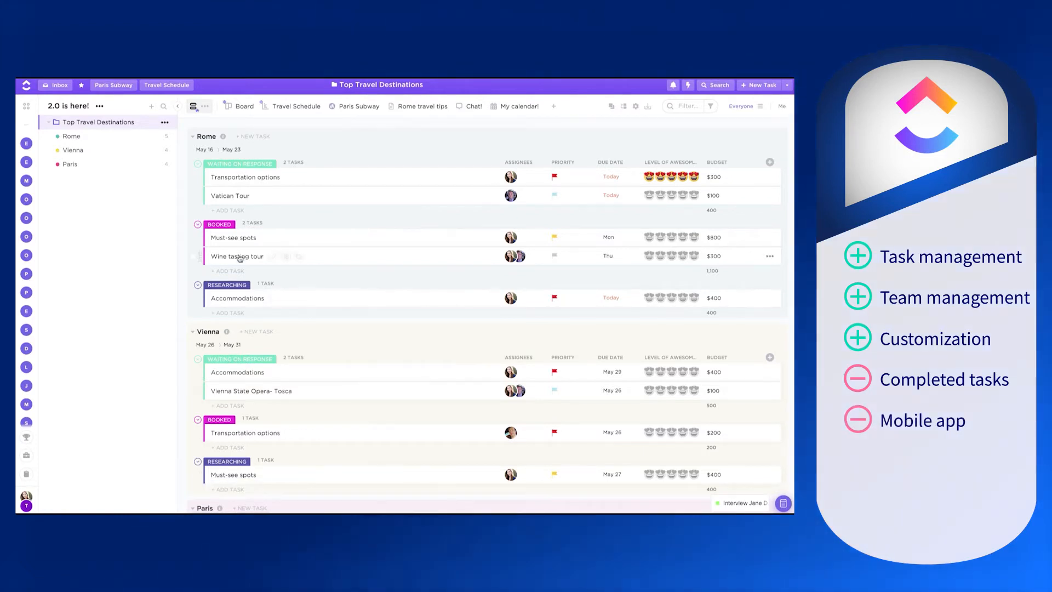
{"action": "left_click", "coordinate": [57, 86]}
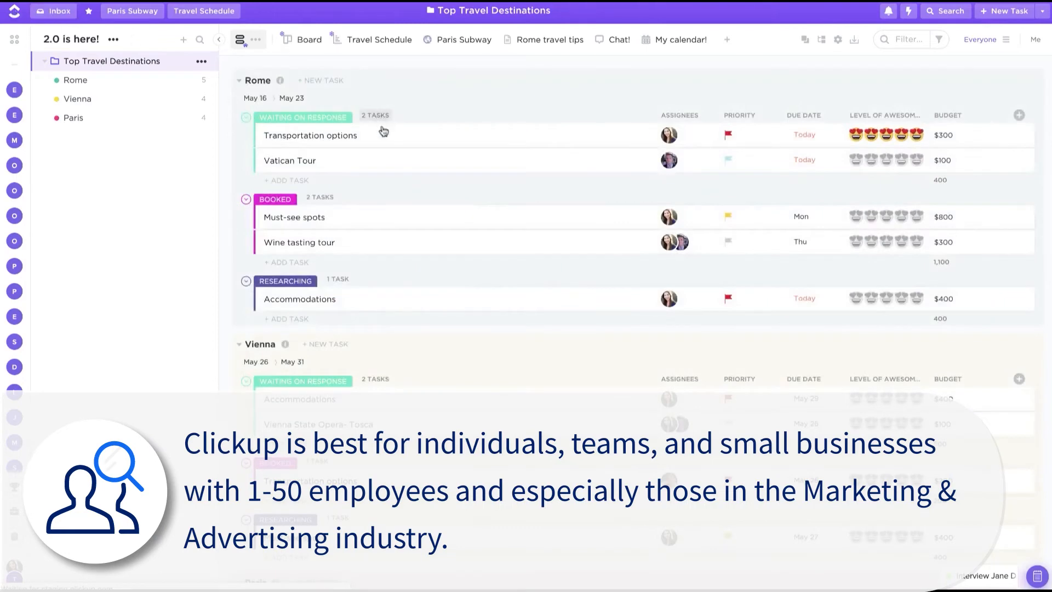
{"action": "left_click", "coordinate": [290, 160]}
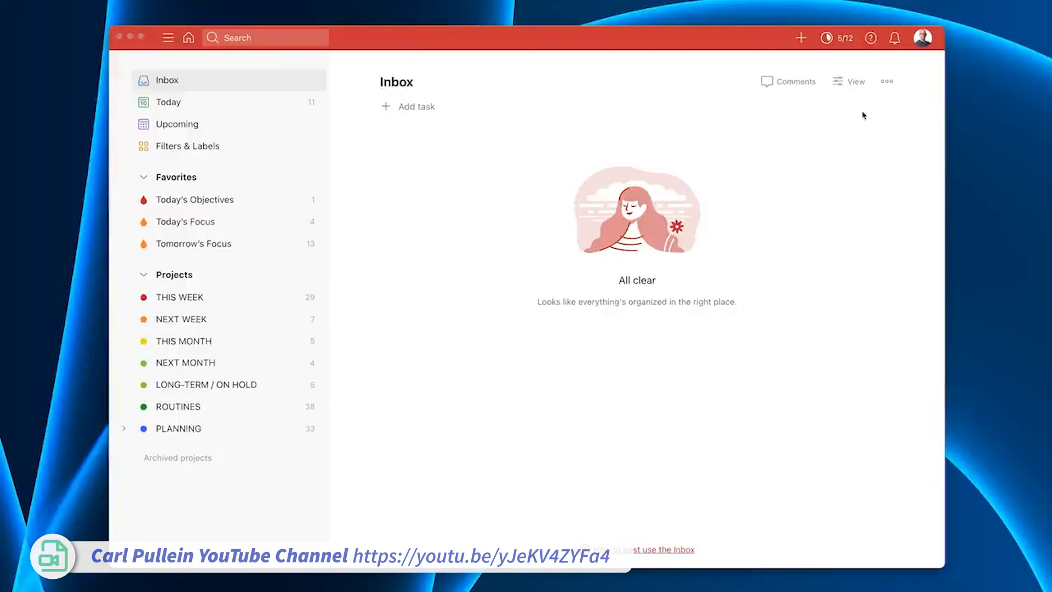
Step: Show the Today list from the Todoist sidebar
{"action": "left_click", "coordinate": [169, 102]}
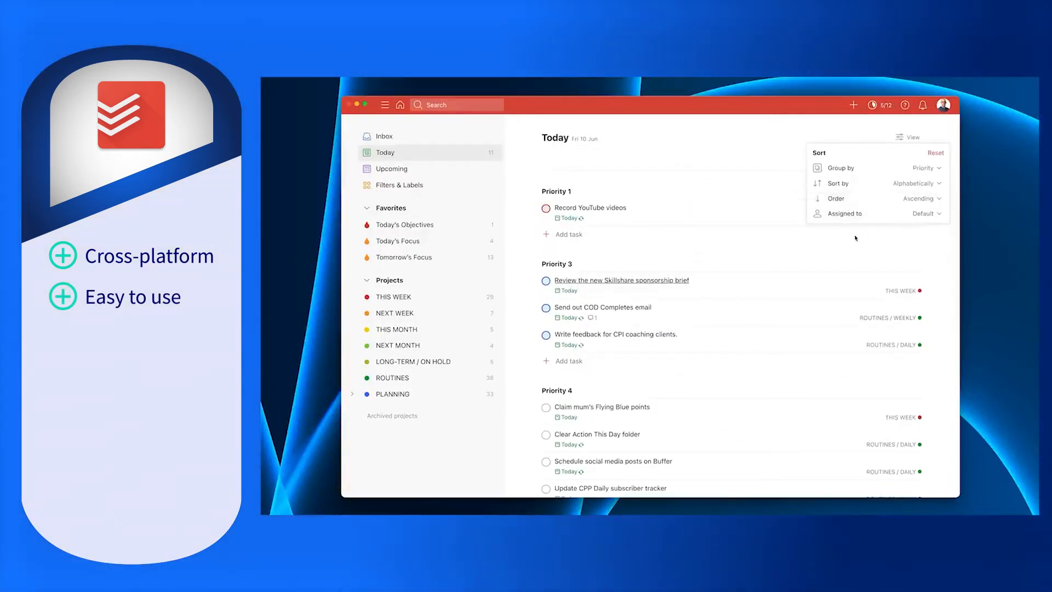
Step: Group Today by due date, show Today's Objectives and Tomorrow's Focus filters, and review the filter edit form
{"action": "left_click", "coordinate": [926, 167]}
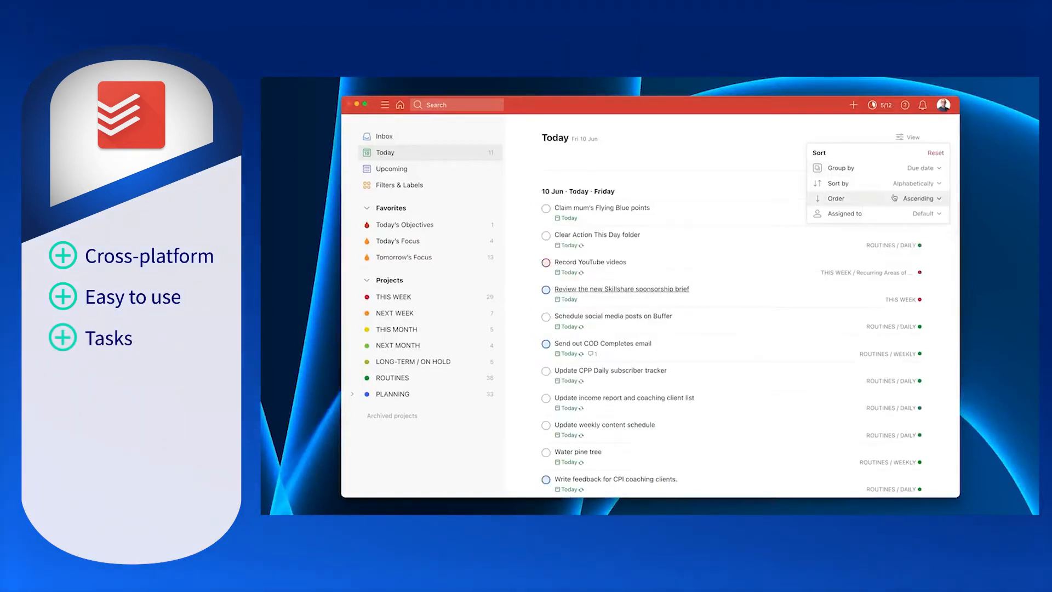
{"action": "left_click", "coordinate": [404, 224]}
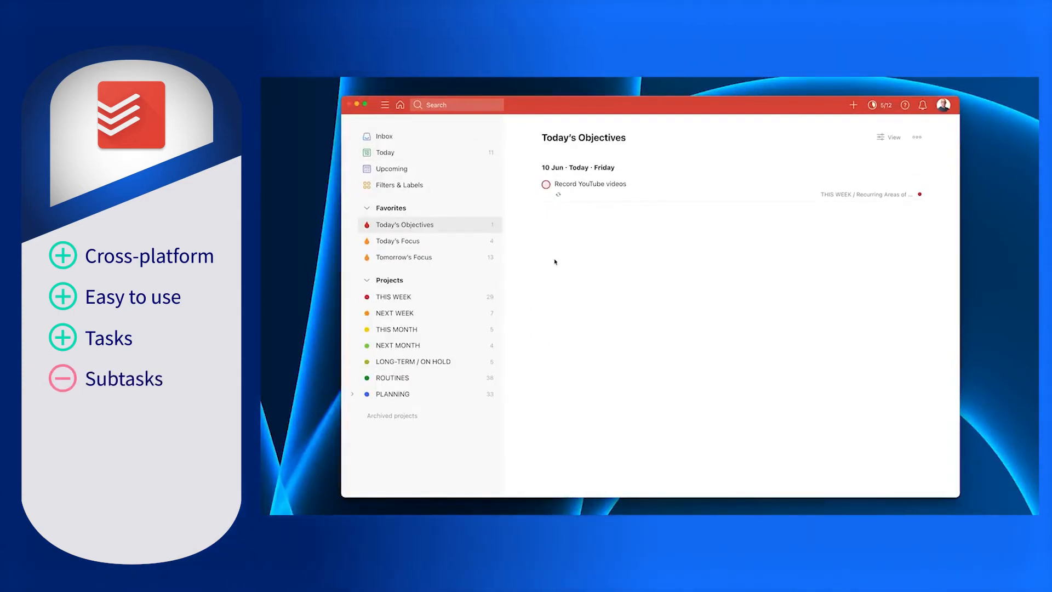
{"action": "left_click", "coordinate": [404, 257]}
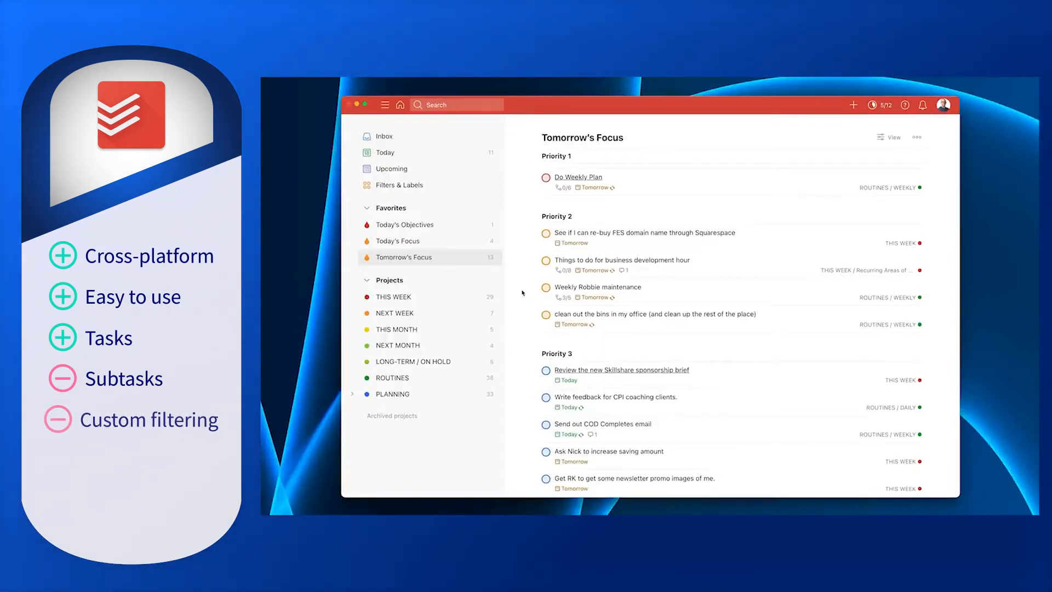
{"action": "scroll", "scroll_direction": "down", "scroll_amount": 3}
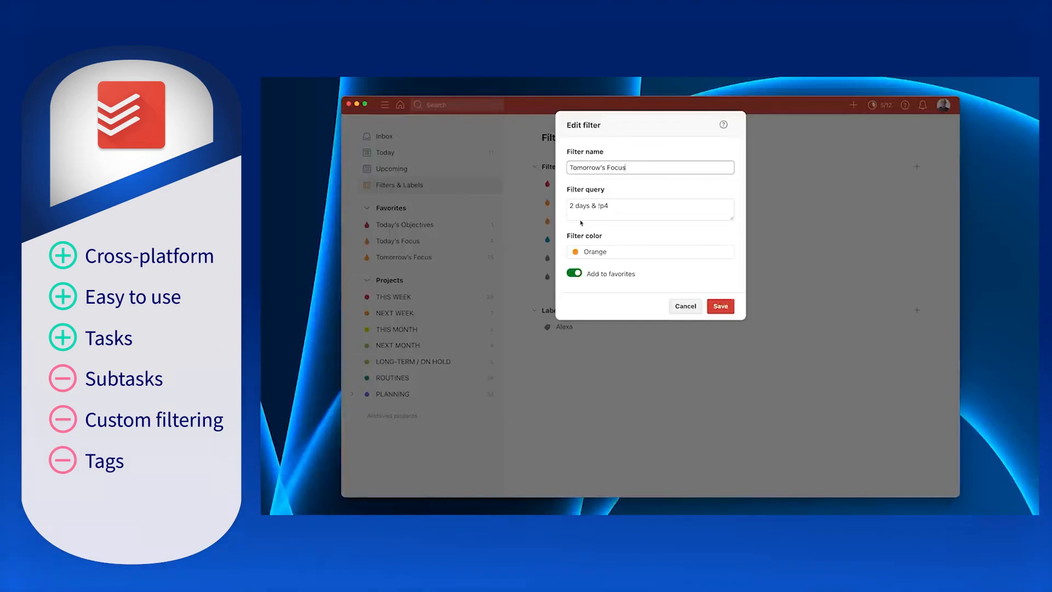
Step: Cancel the filter edit and show the PURPOSE _ OUTCOMES board, scrolling its columns
{"action": "left_click", "coordinate": [720, 306]}
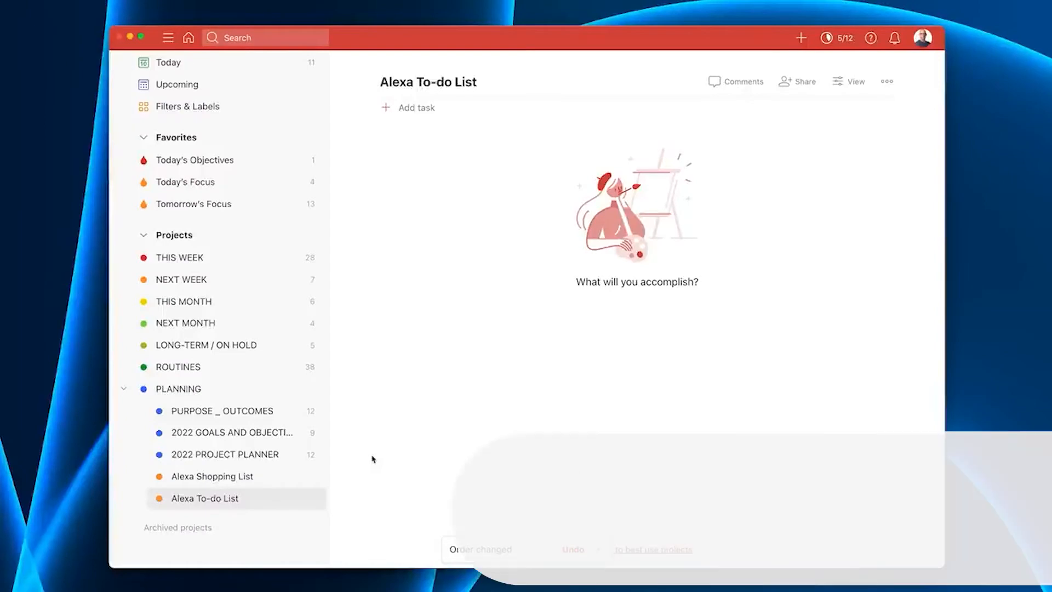
{"action": "left_click", "coordinate": [221, 411]}
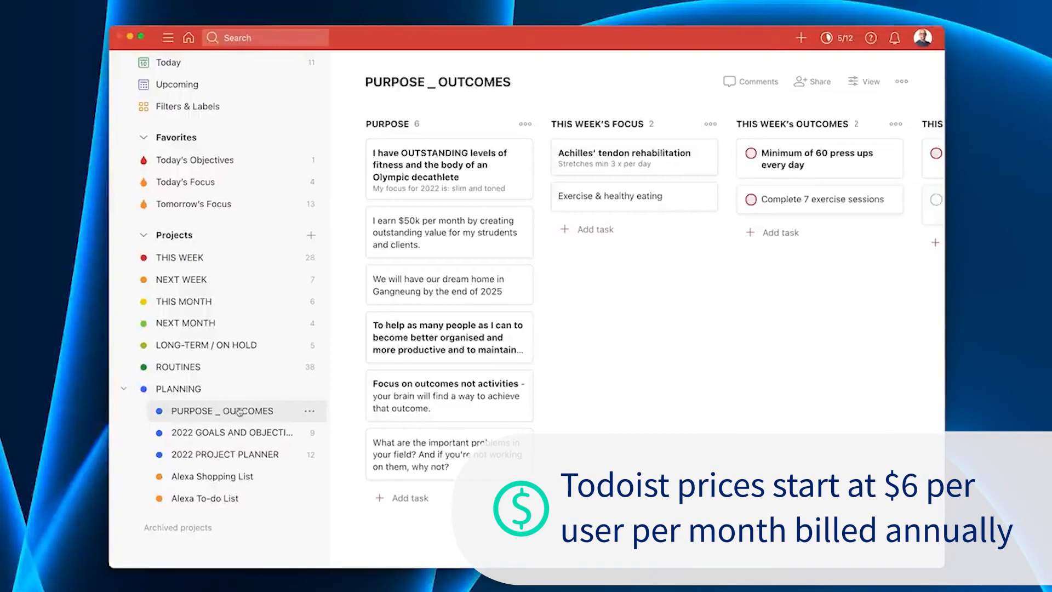
{"action": "scroll", "scroll_direction": "right", "scroll_amount": 3}
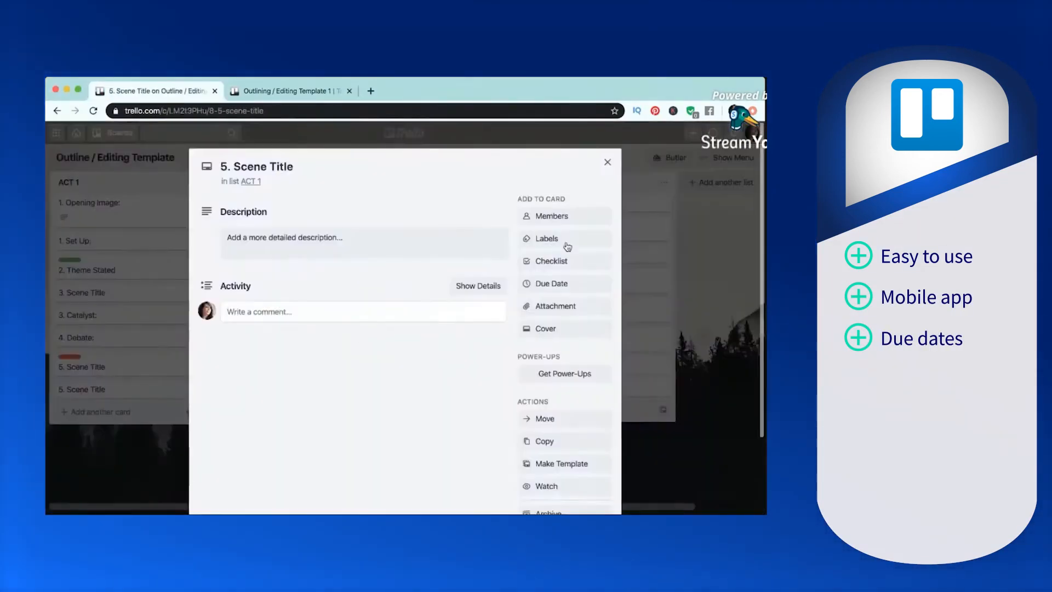
Step: Add 'Purpose 1:' to the 5. Scene Title card's description and return to the board
{"action": "left_click", "coordinate": [550, 261]}
{"action": "type", "text": "Scene Description..."}
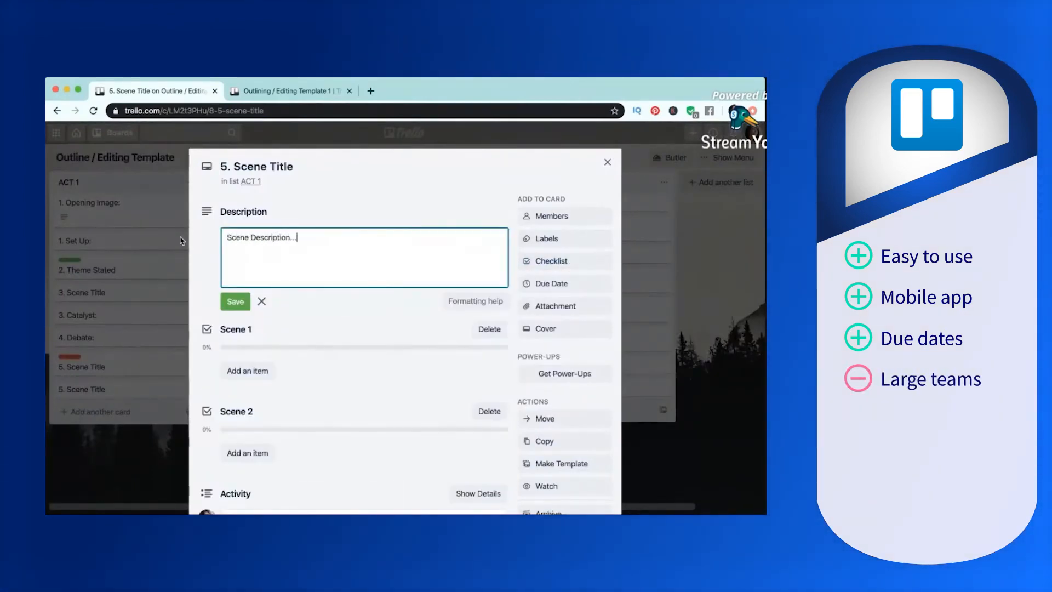
{"action": "type", "text": "Purpose 1:"}
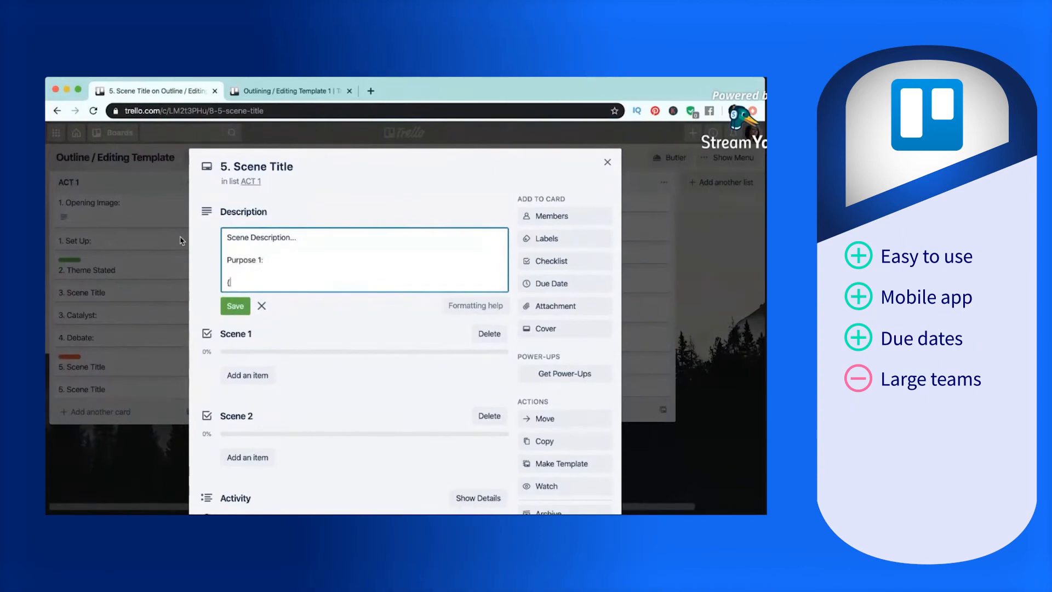
{"action": "left_click", "coordinate": [234, 305]}
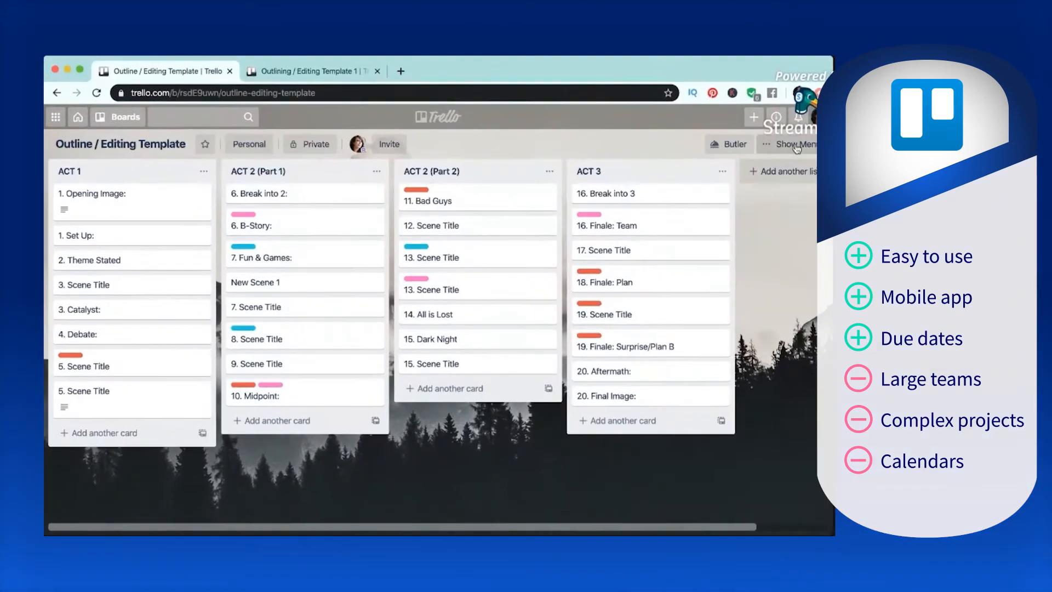
Step: Show the board's labels list via the menu's More section
{"action": "left_click", "coordinate": [799, 144]}
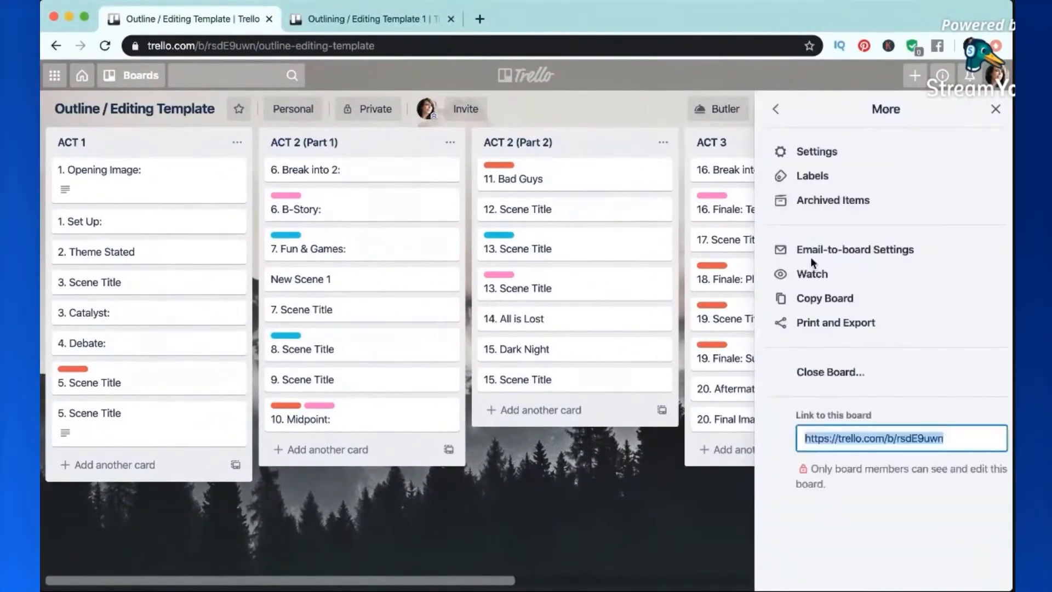
{"action": "left_click", "coordinate": [812, 175]}
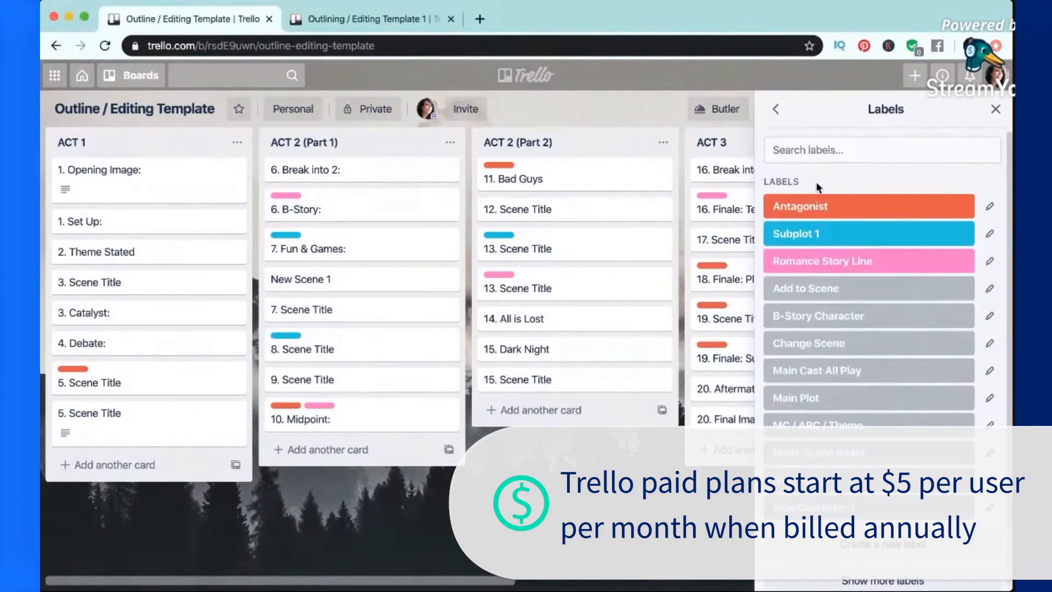